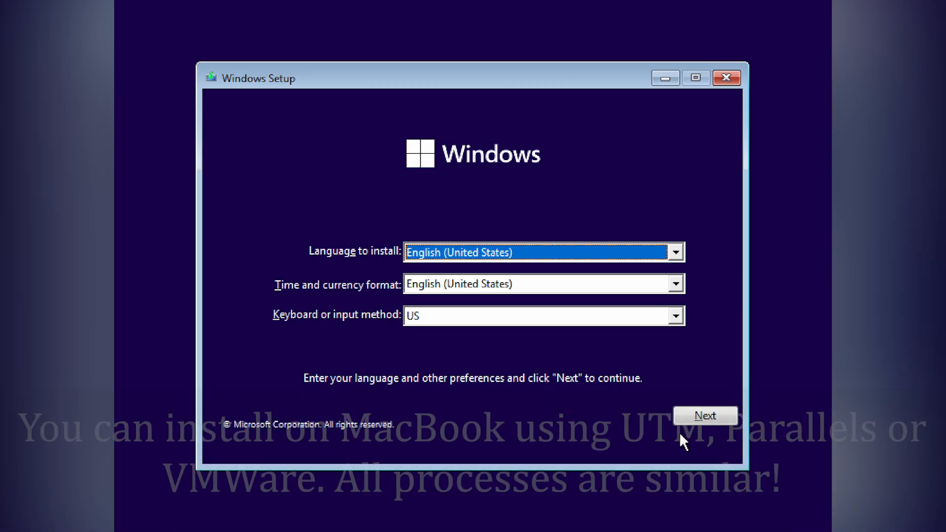
Keep English (United States) language and US keyboard defaults, then start the installation.
click(705, 415)
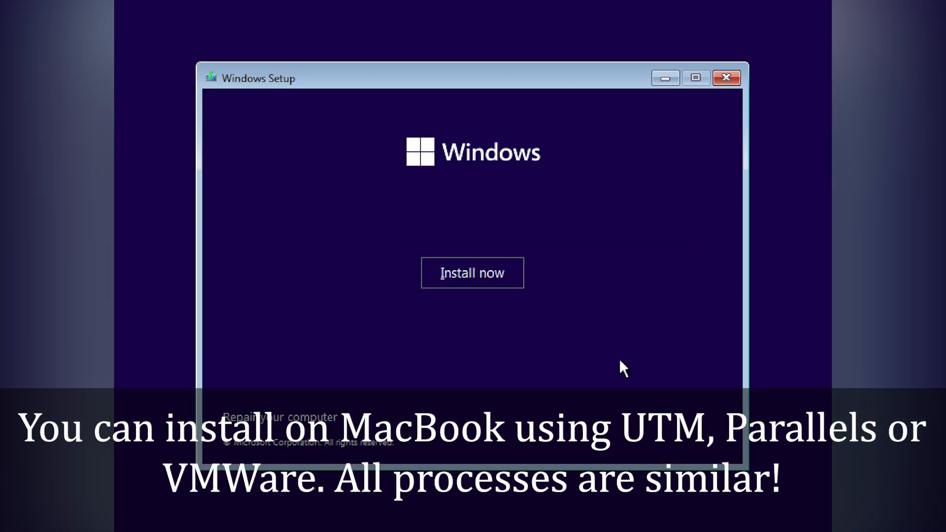
click(472, 272)
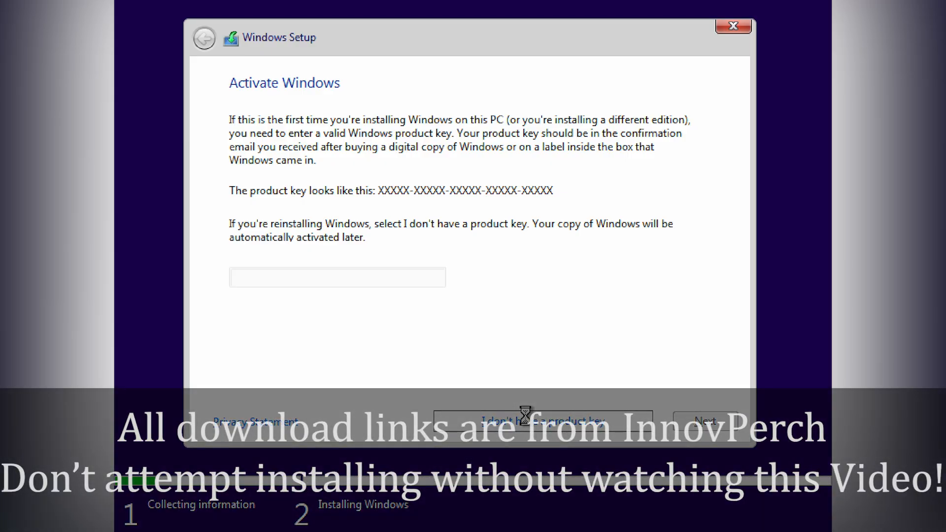
Continue setup without entering a product key.
click(544, 421)
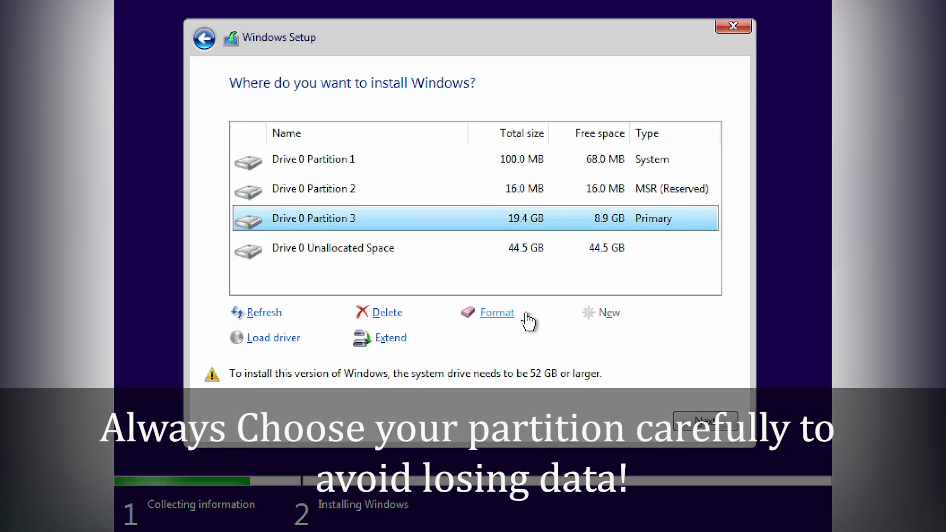
mouse_move(388, 312)
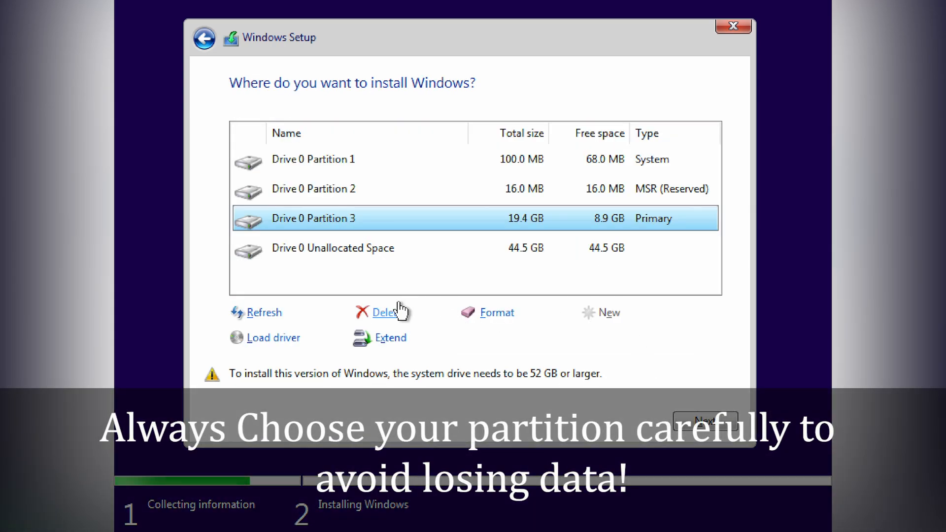
Delete the old primary and reserved partitions, create a 20000 MB partition, and install there.
click(384, 312)
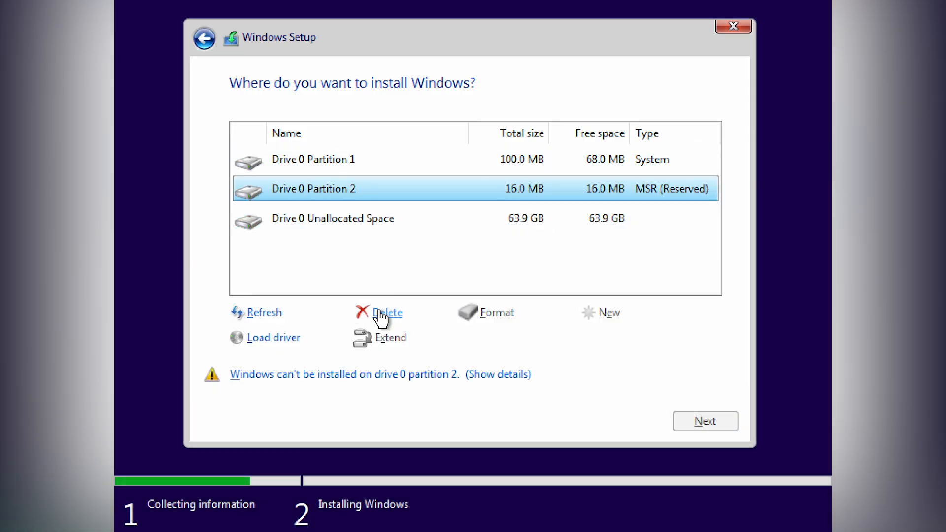
click(386, 313)
text(20000)
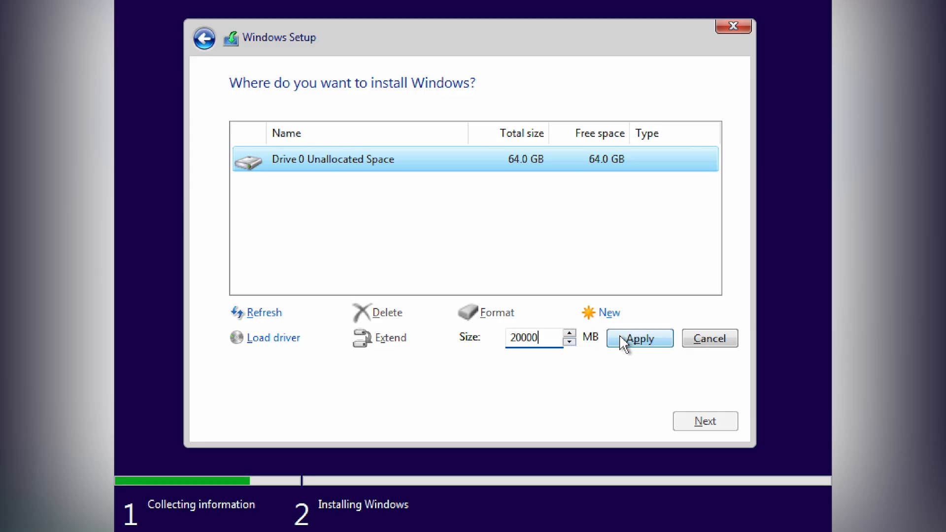
click(639, 338)
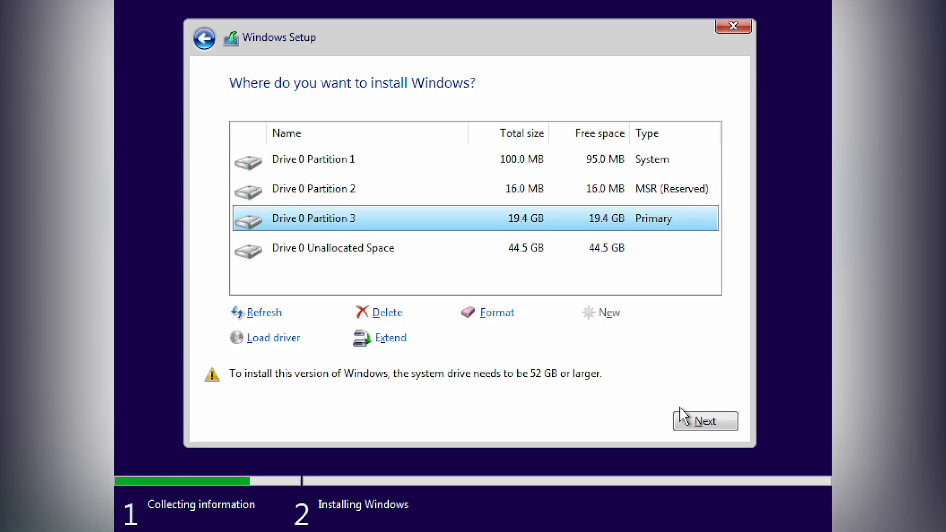
click(705, 420)
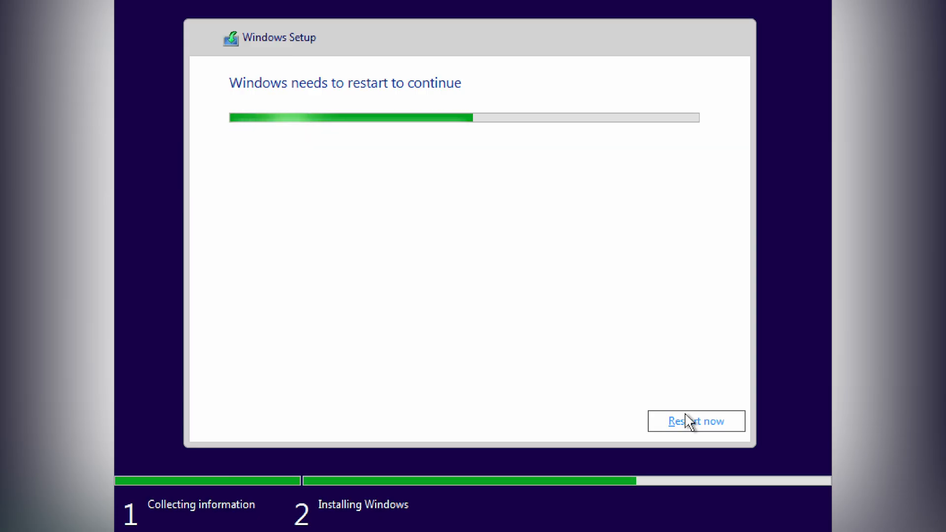
Restart now so setup completes and boots to the desktop.
click(695, 421)
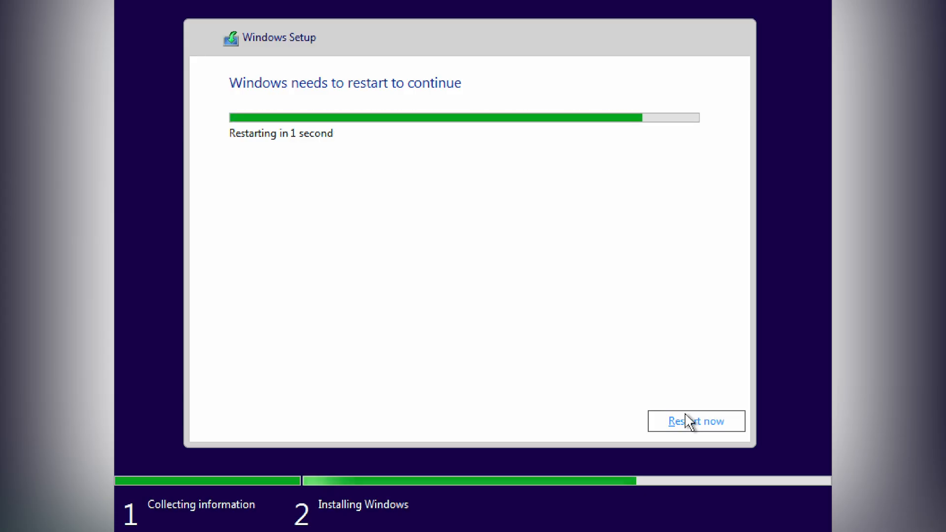
click(695, 421)
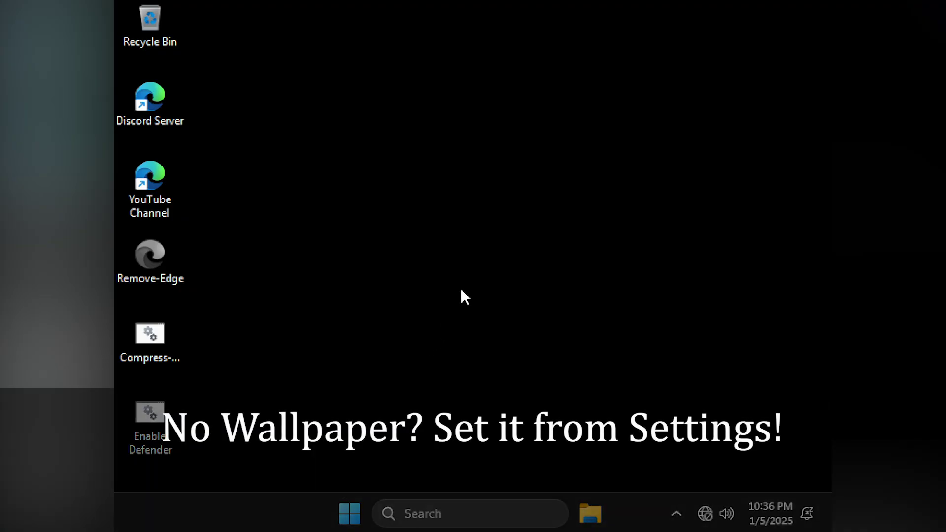
Open Personalize from the desktop's right-click menu.
right_click(465, 295)
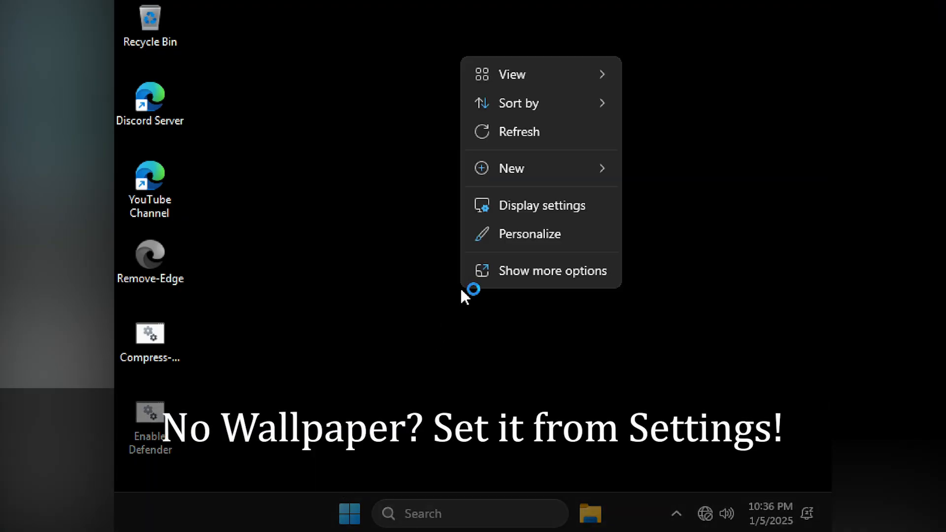
mouse_move(509, 244)
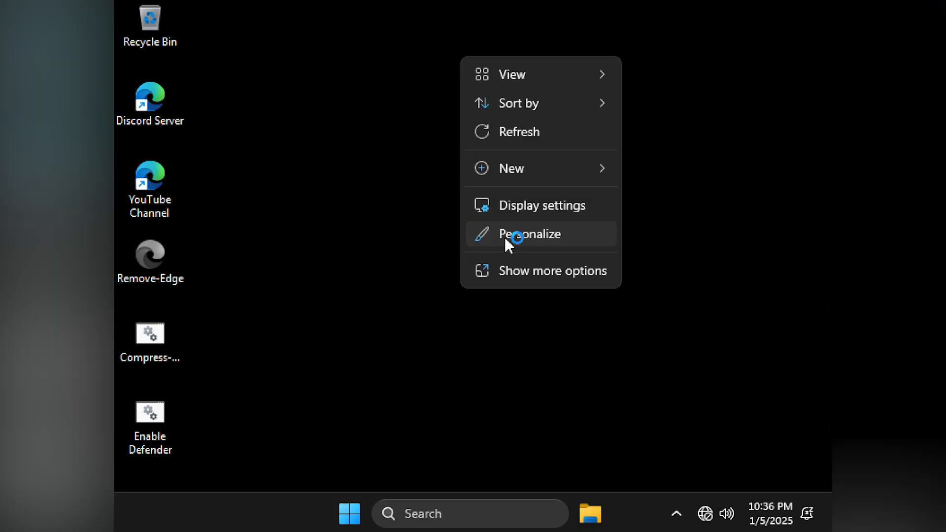
mouse_move(520, 217)
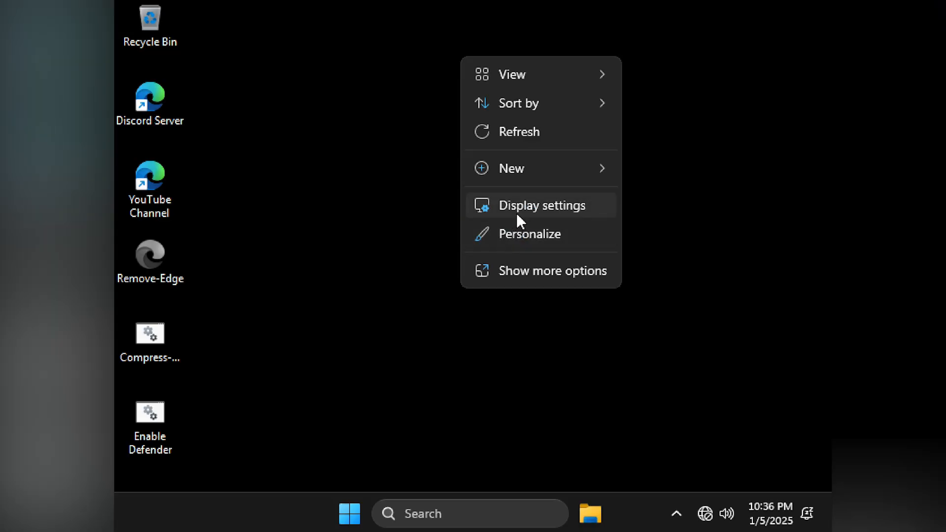
click(542, 205)
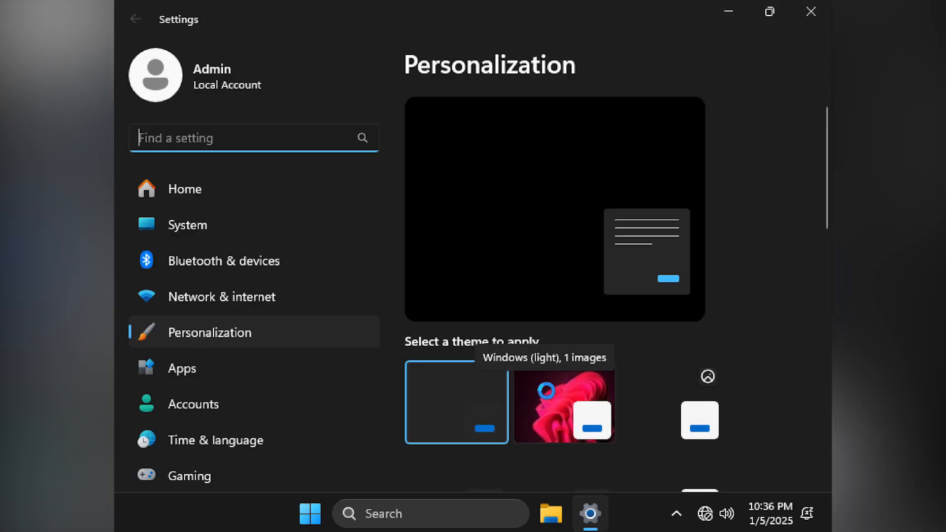
Apply the Windows (light) theme with the pink bloom wallpaper.
click(456, 403)
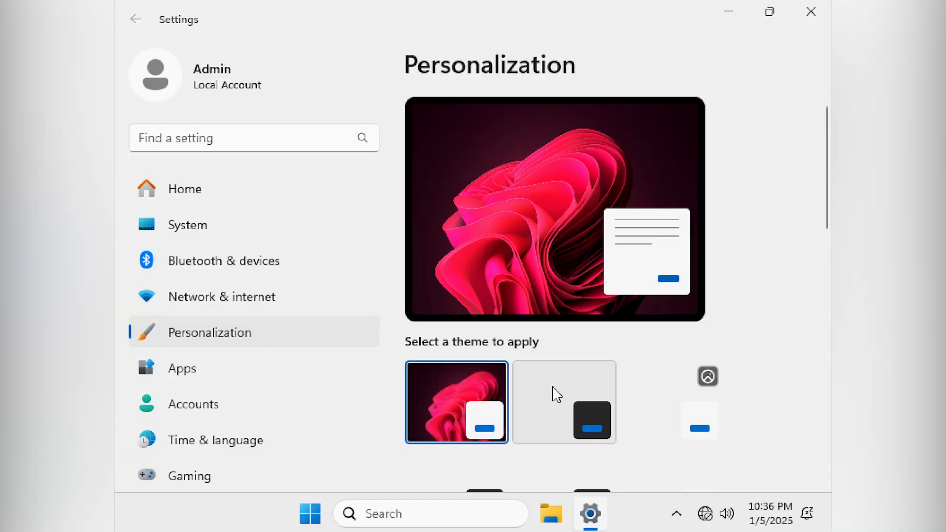
click(564, 402)
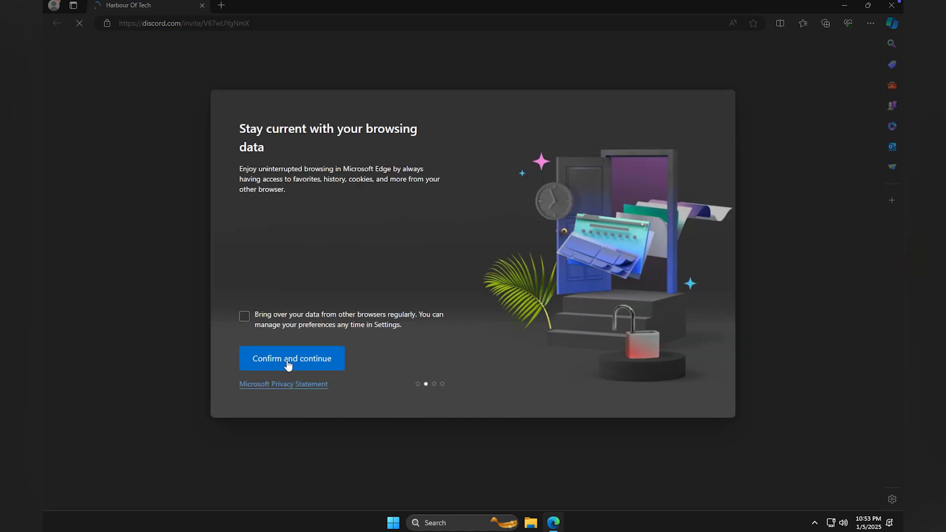
Confirm Edge's browsing-data and personalization prompts to finish its first-run setup.
click(291, 359)
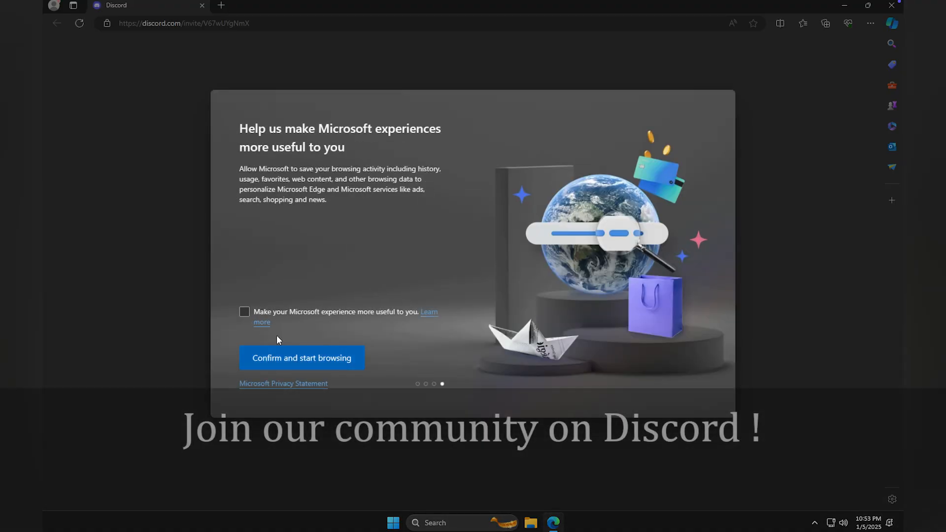
click(301, 358)
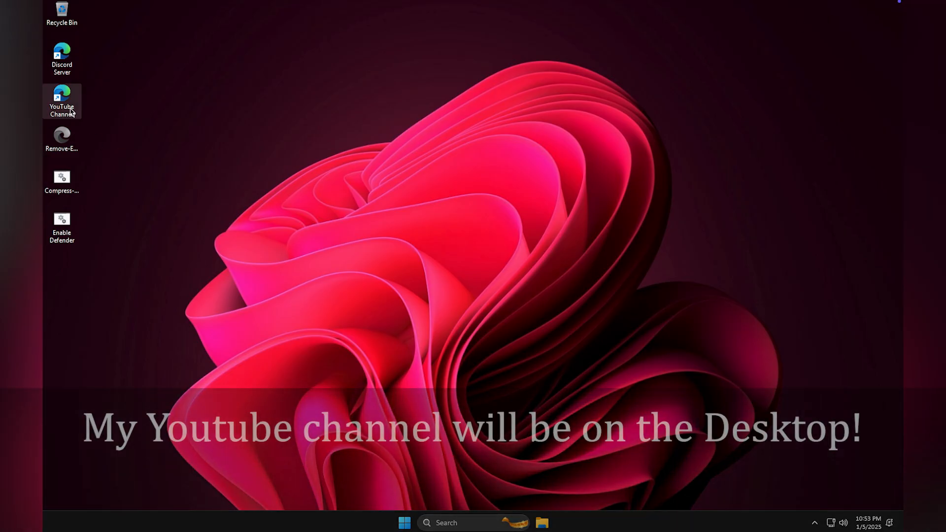
Launch the Remove-Edge desktop tool and approve its User Account Control prompt.
double_click(62, 100)
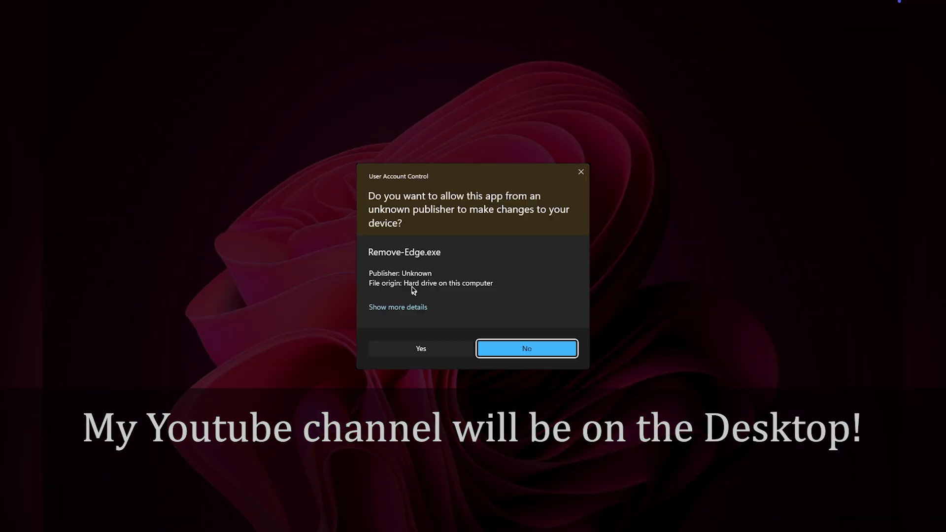
click(421, 348)
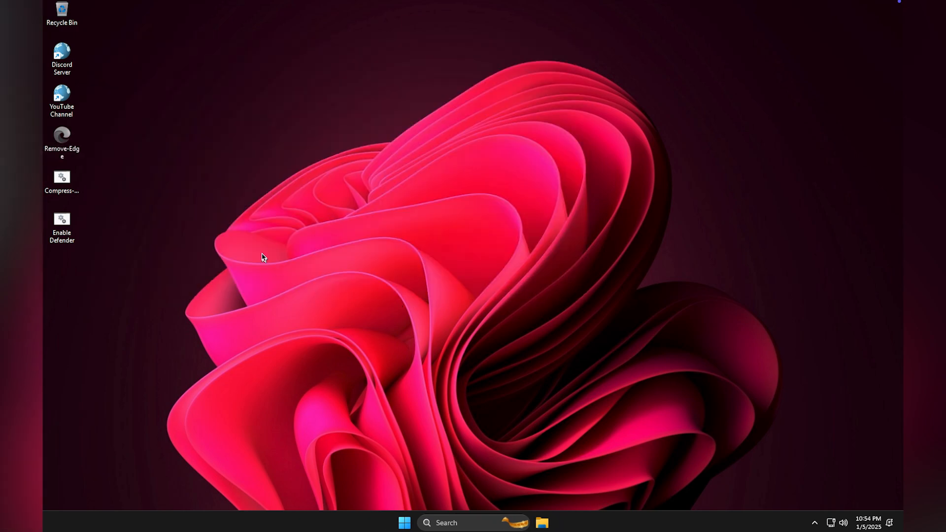
Run the Compress script as administrator and answer Y to compress C:\.
right_click(61, 181)
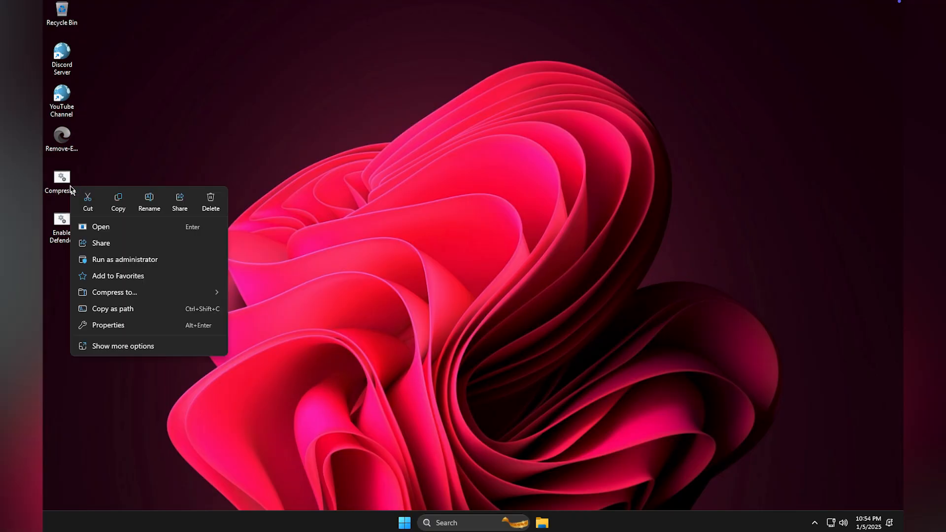
click(124, 259)
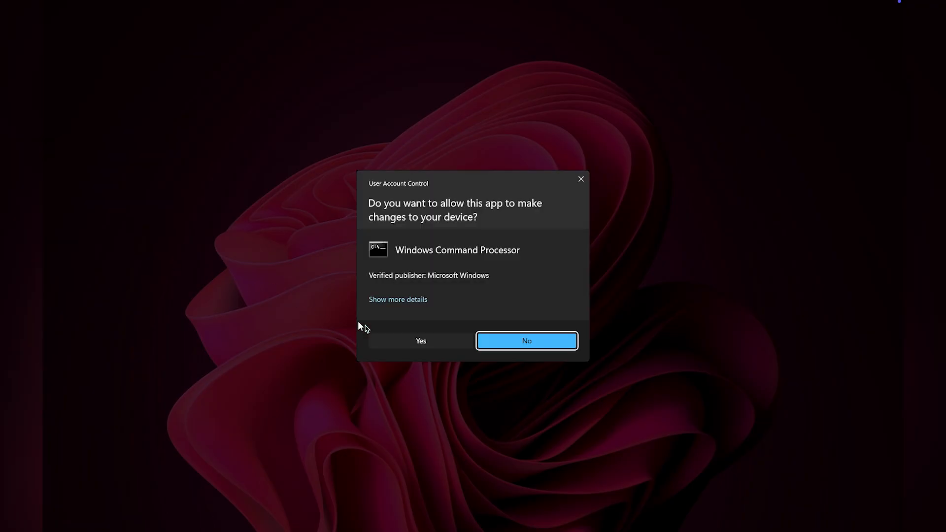
click(420, 341)
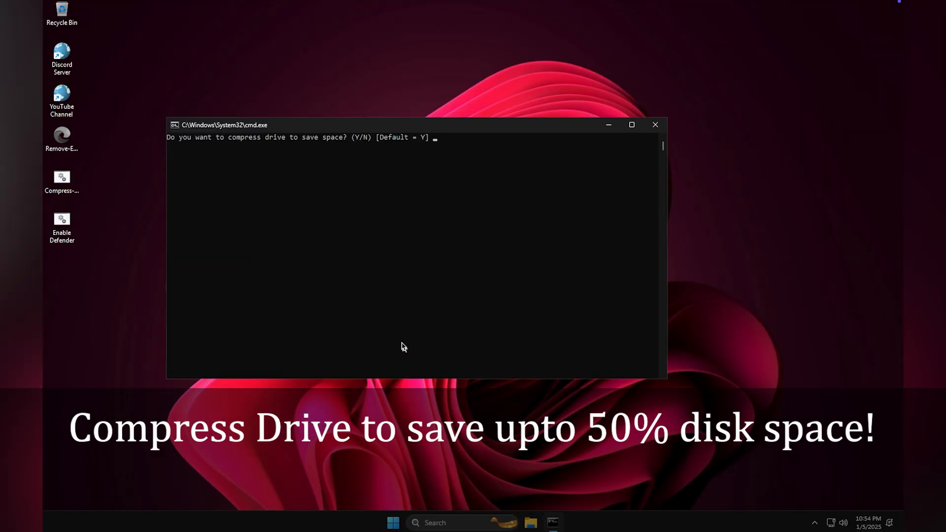
text(Y)
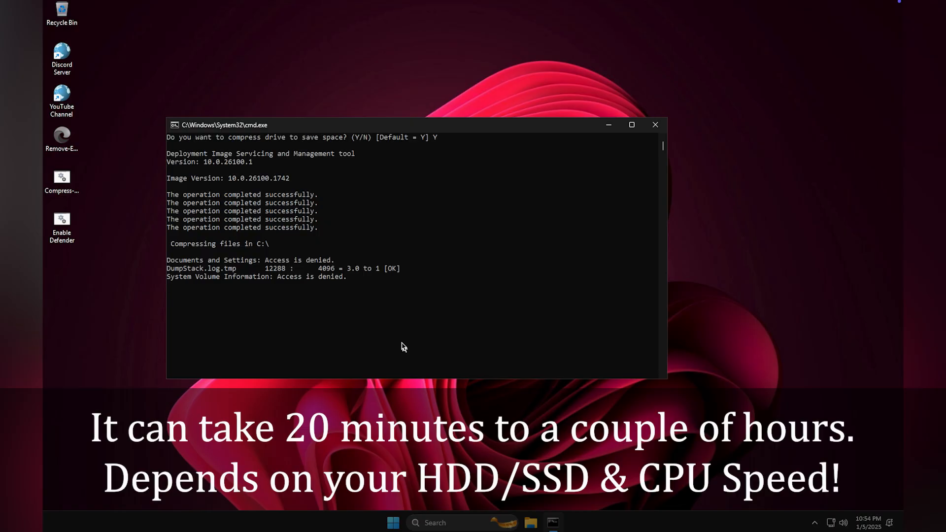
click(540, 523)
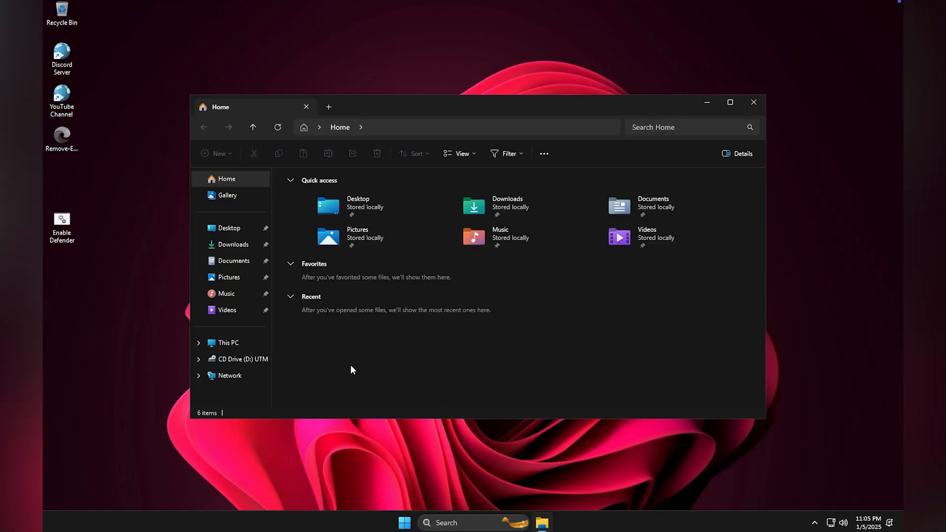
Check Local Disk (C:) properties: 5.90 GB used, 13.5 GB free; then open Start.
click(228, 343)
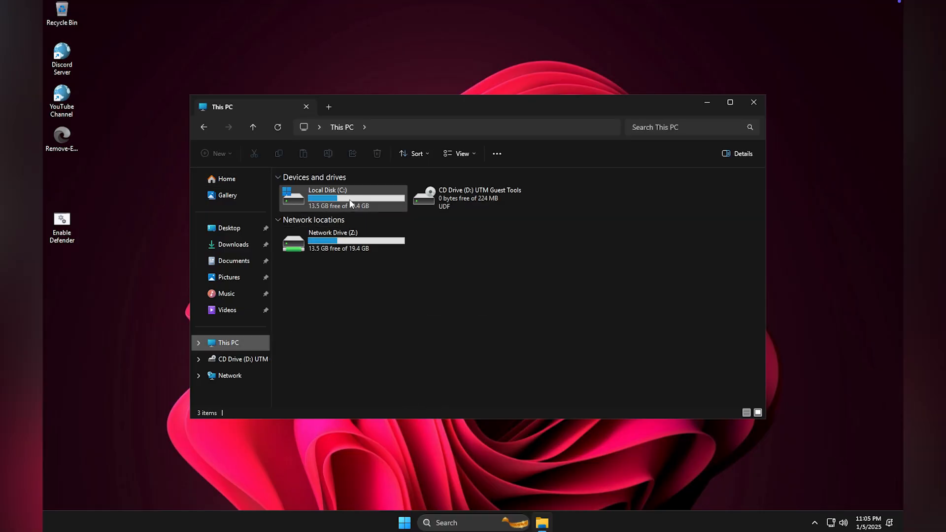
right_click(342, 199)
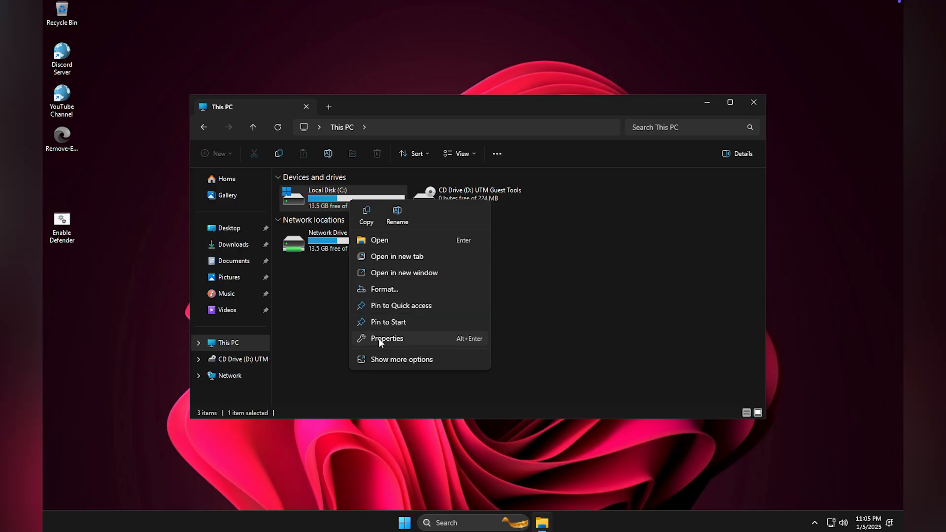
click(386, 339)
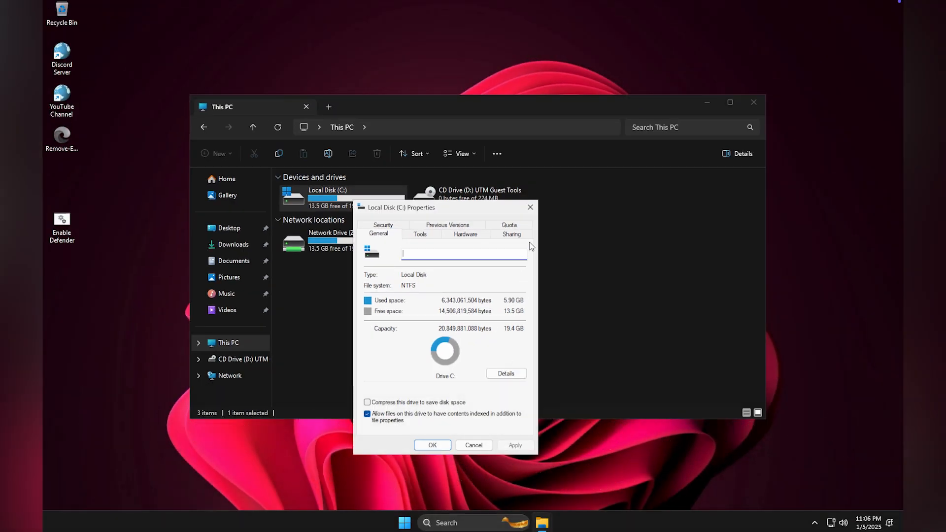
click(403, 523)
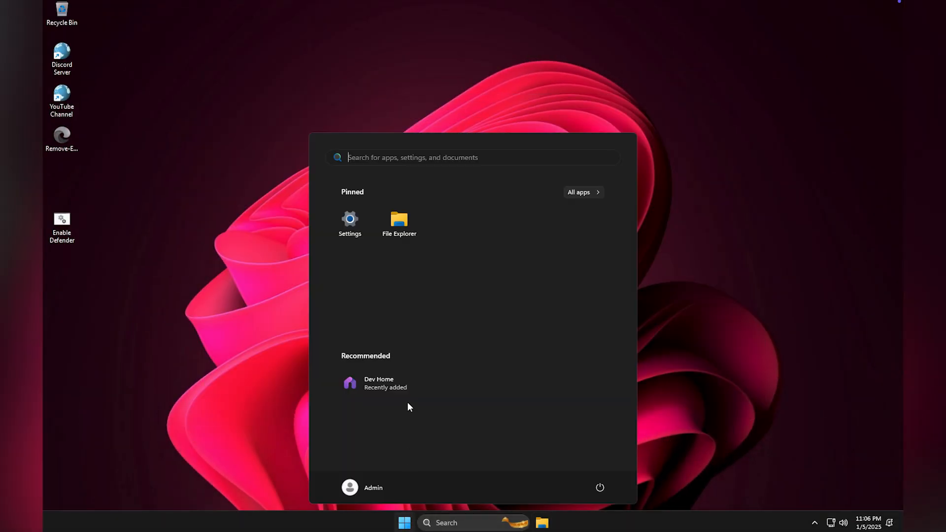
Launch Settings and bring up Apps > Installed apps.
click(350, 223)
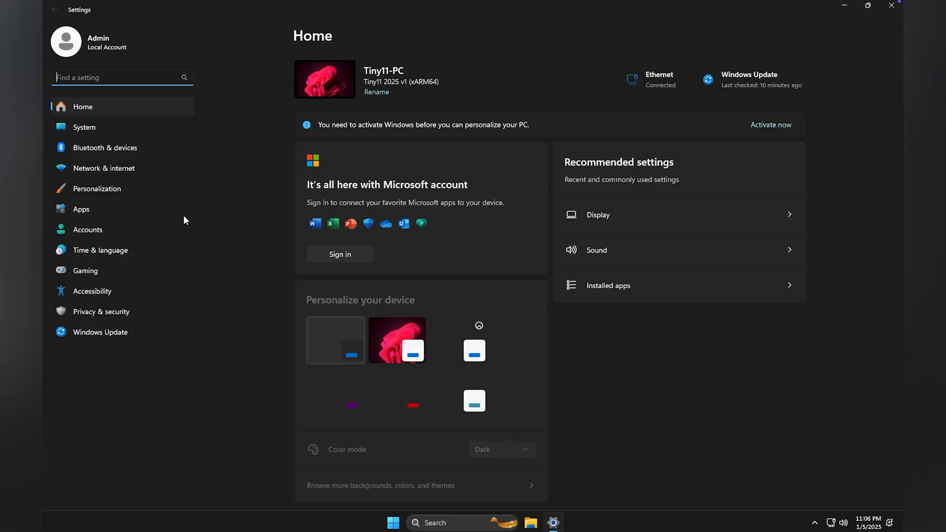
click(81, 210)
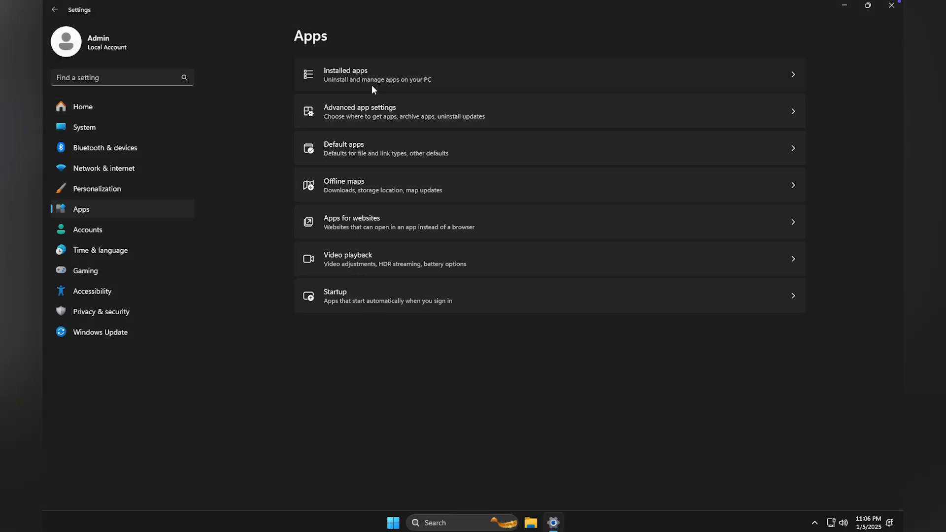
click(377, 74)
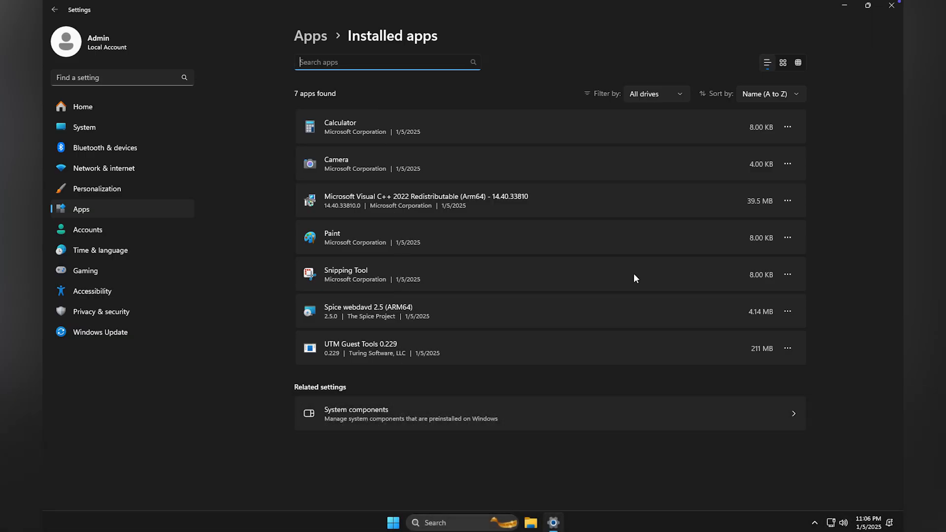
Show the action menus for the Visual C++ redistributable and Calculator apps.
click(788, 237)
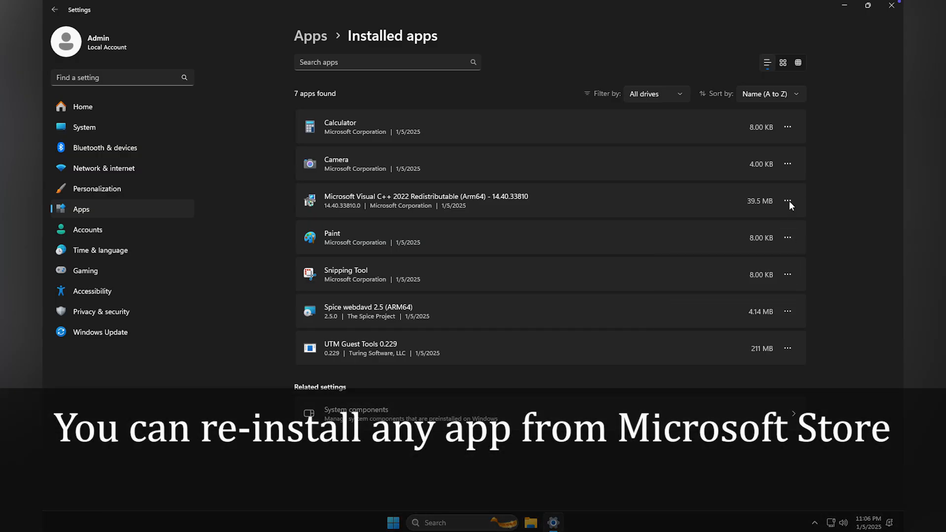
click(788, 201)
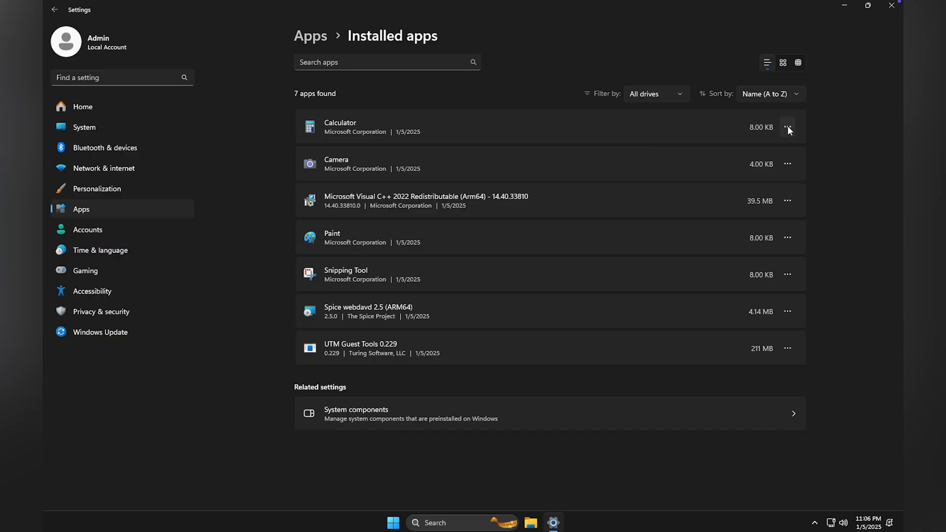
click(100, 332)
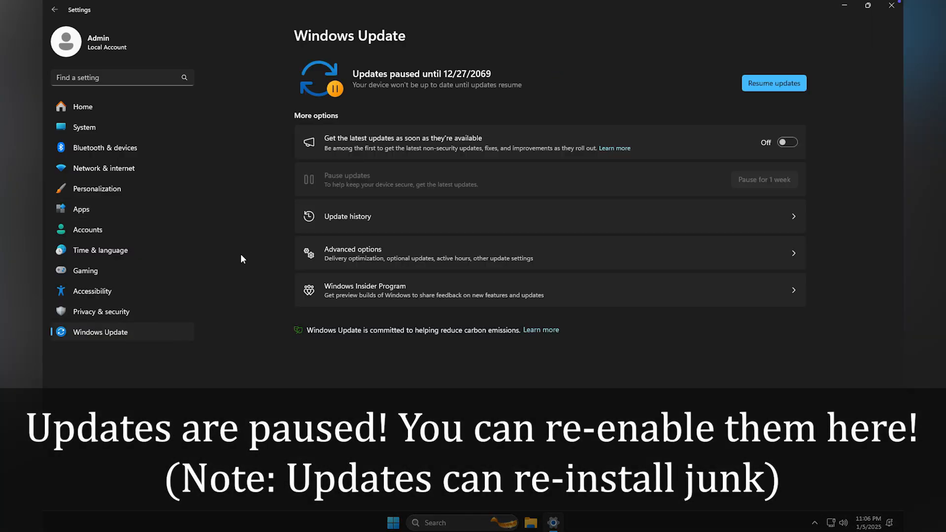
mouse_move(448, 101)
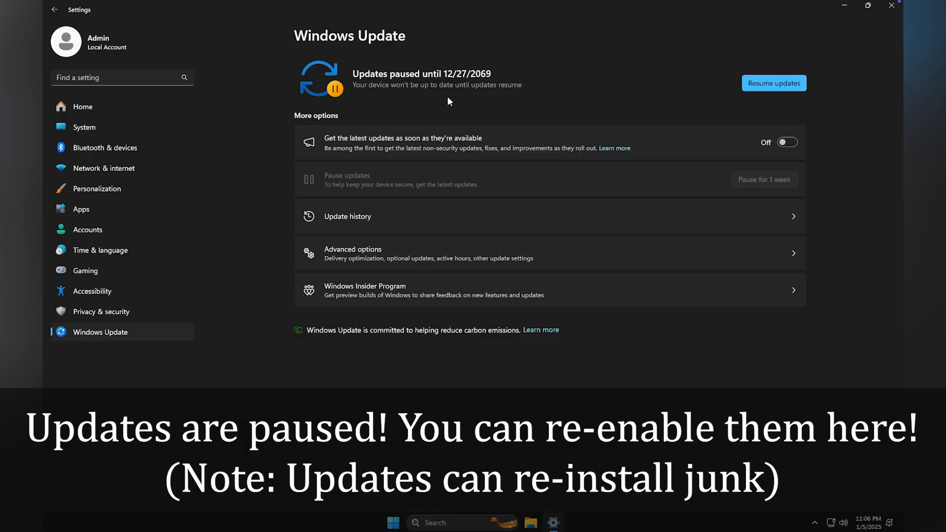
mouse_move(158, 223)
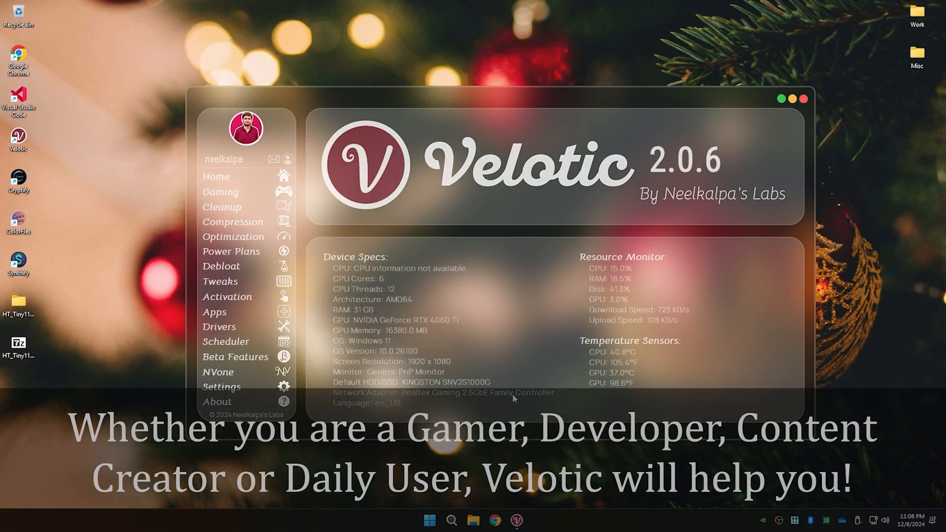
mouse_move(314, 213)
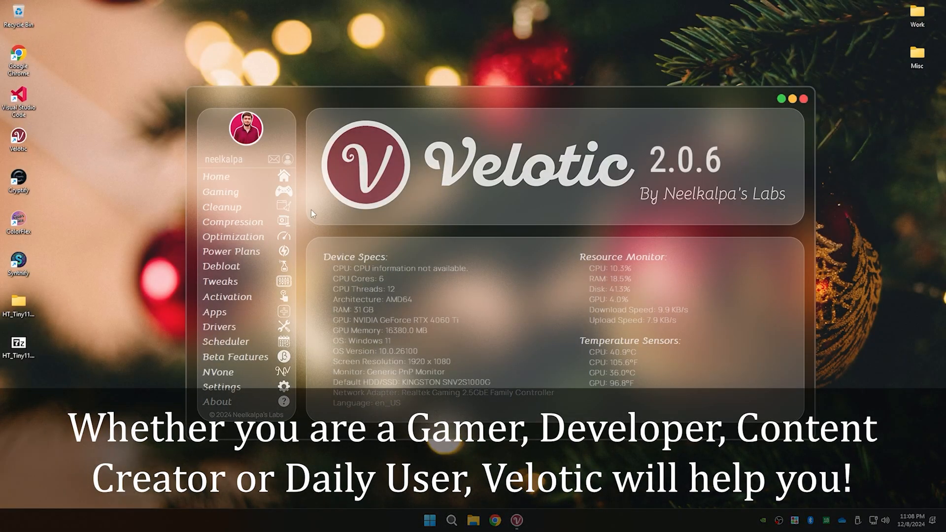
Page through Velotic's Gaming game list, then view the Cleanup and Compression pages.
click(220, 192)
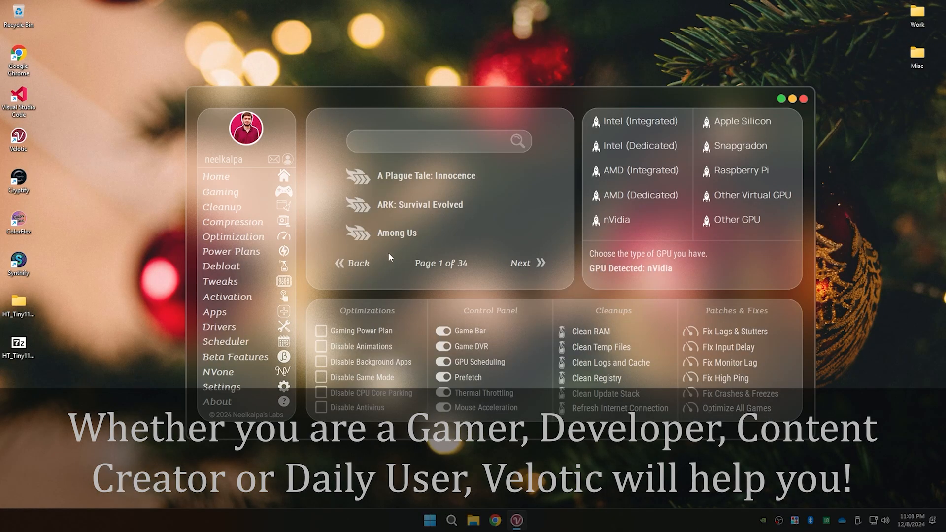
click(526, 263)
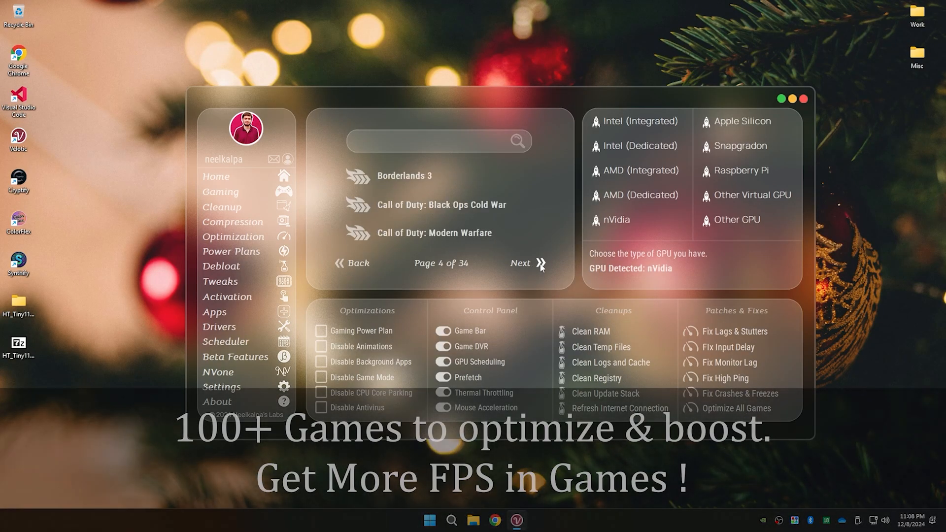
click(520, 263)
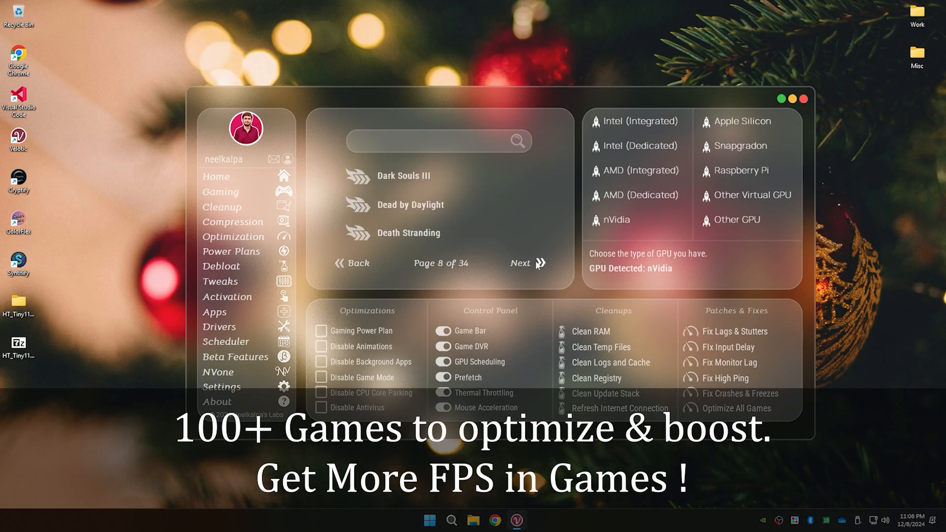
click(520, 262)
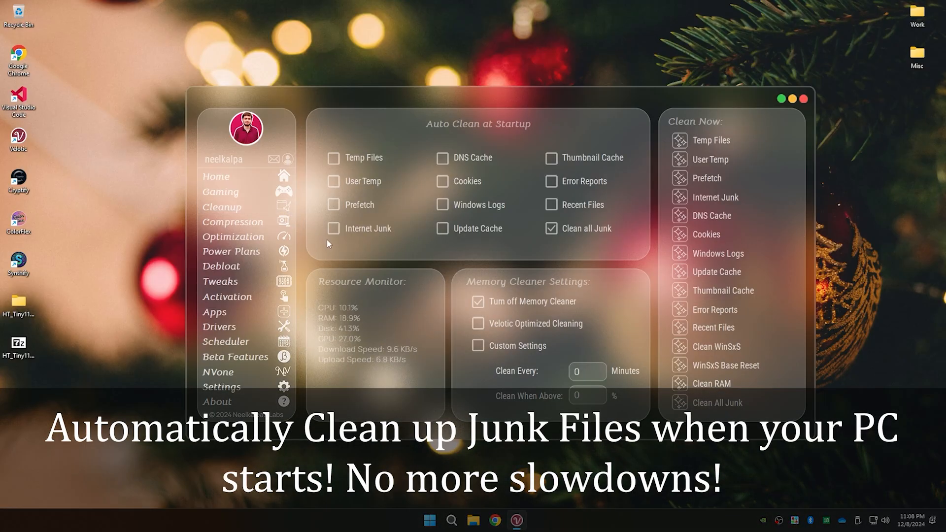
click(232, 221)
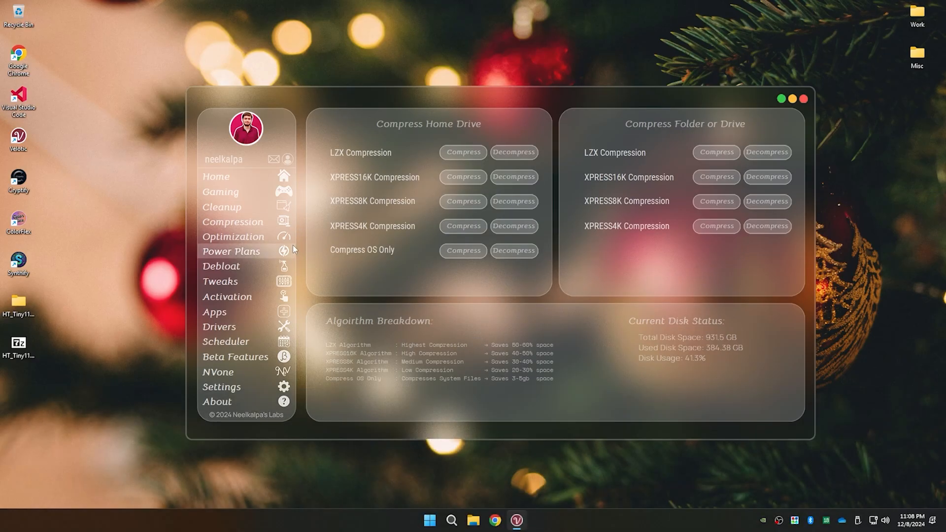
View Velotic's Optimization, Power Plans and Debloat pages, paging through installed apps, then Tweaks.
click(233, 236)
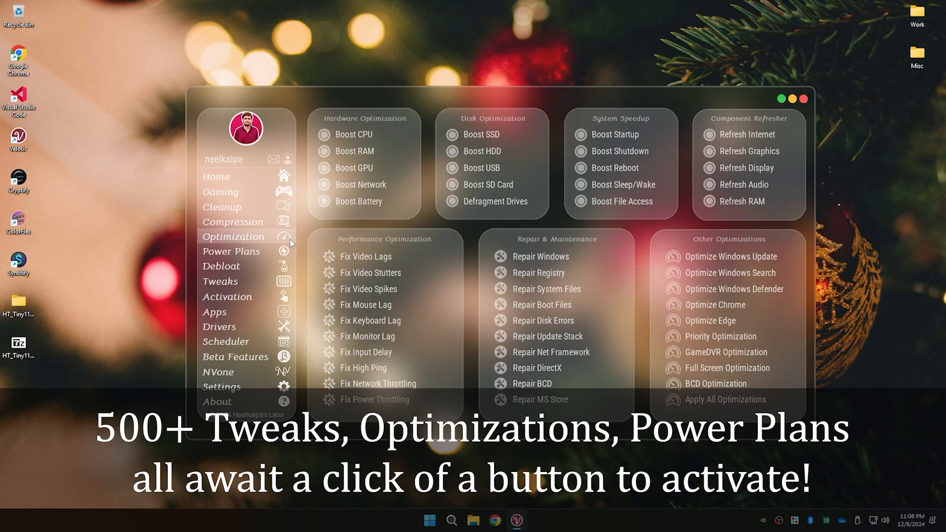
click(232, 250)
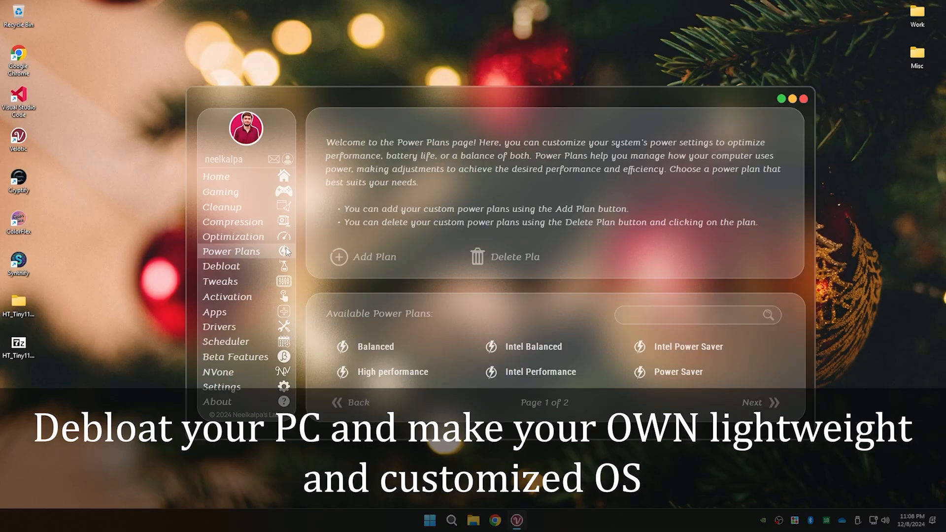
click(220, 265)
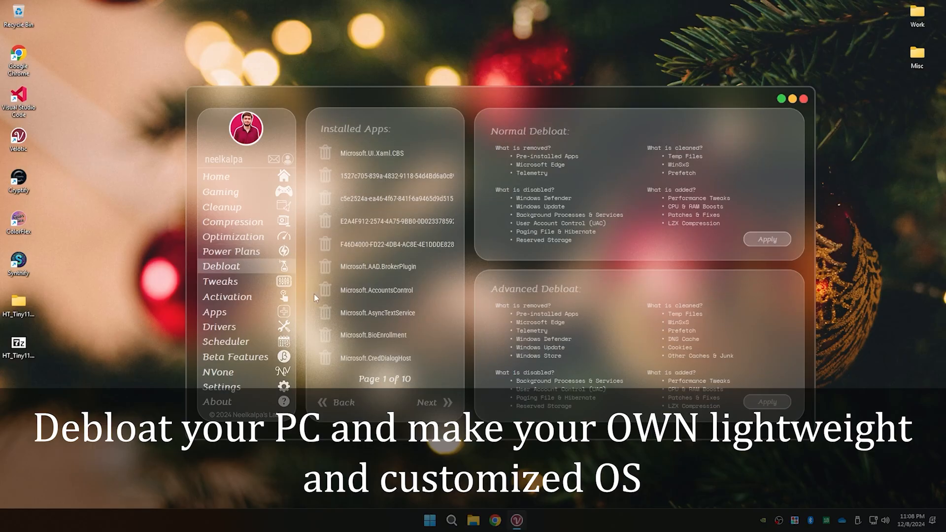
click(434, 403)
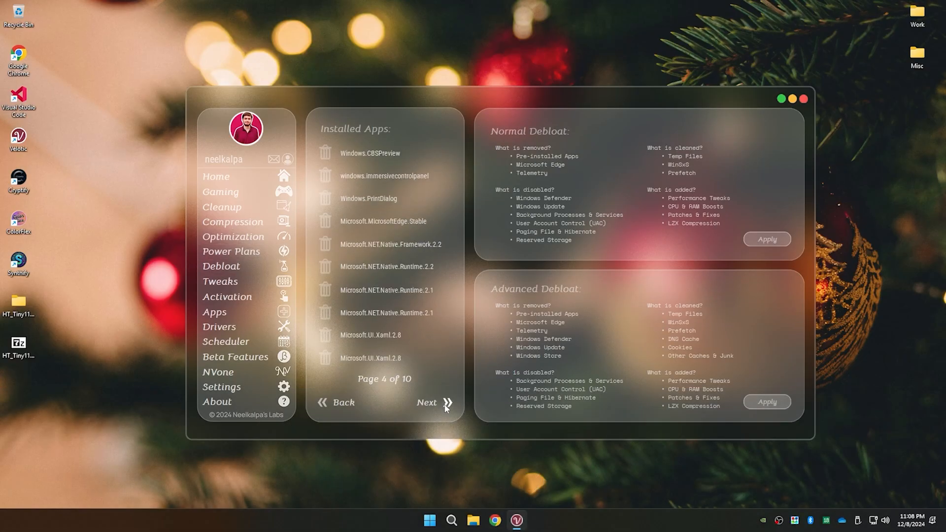
click(427, 402)
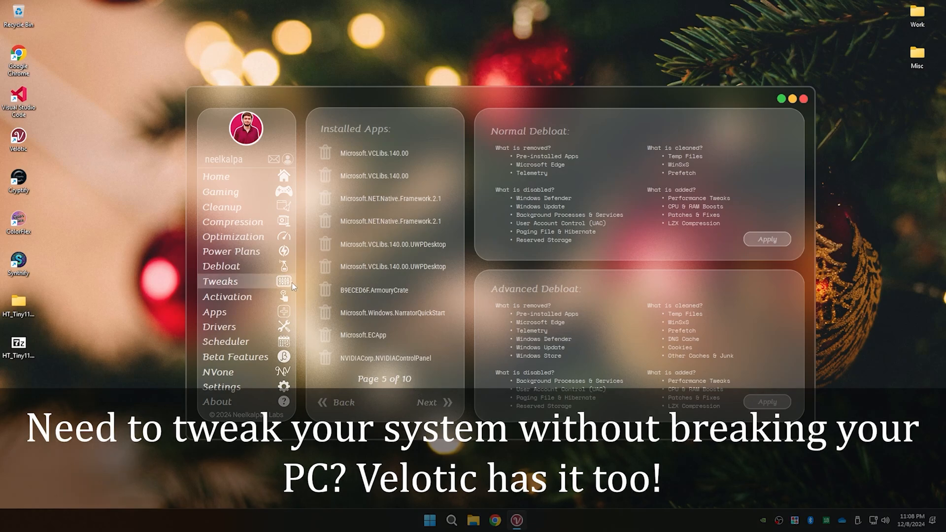
click(220, 281)
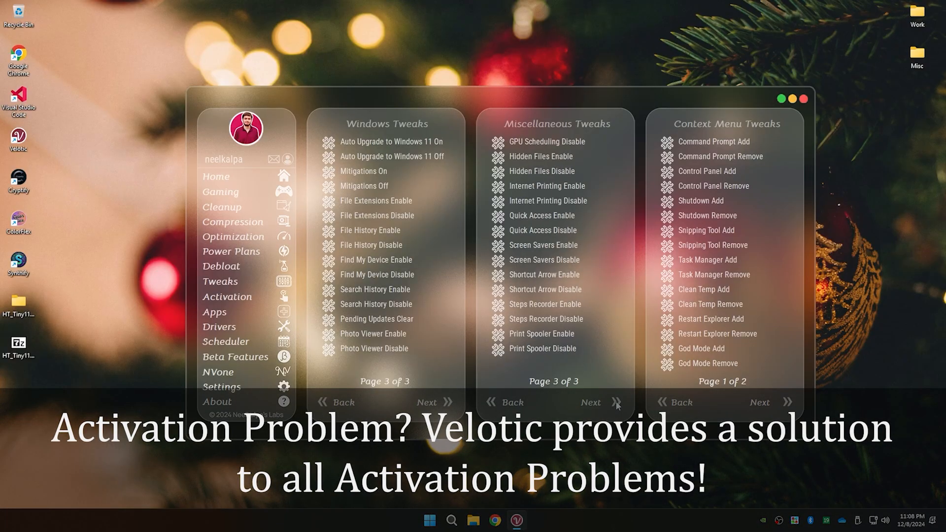
Show the second page of context menu tweaks, then page through Velotic's install and download app lists.
click(761, 402)
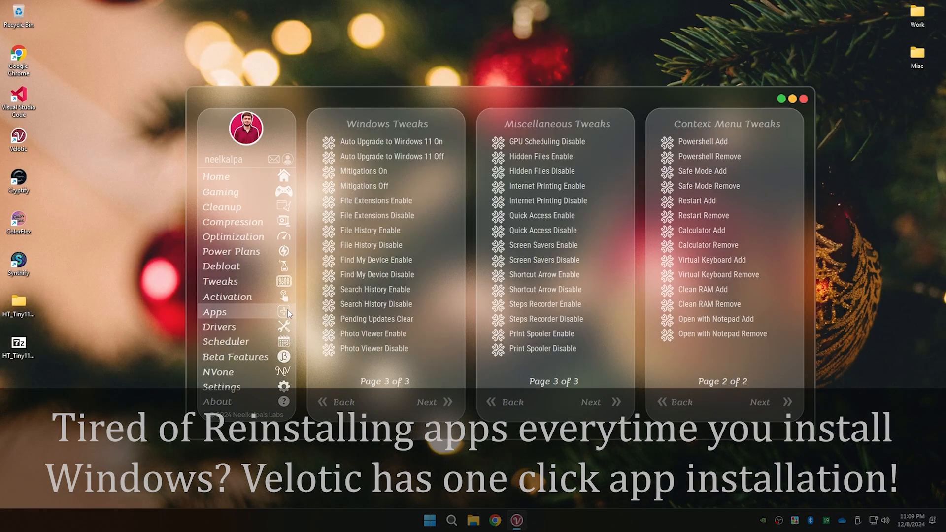
click(214, 312)
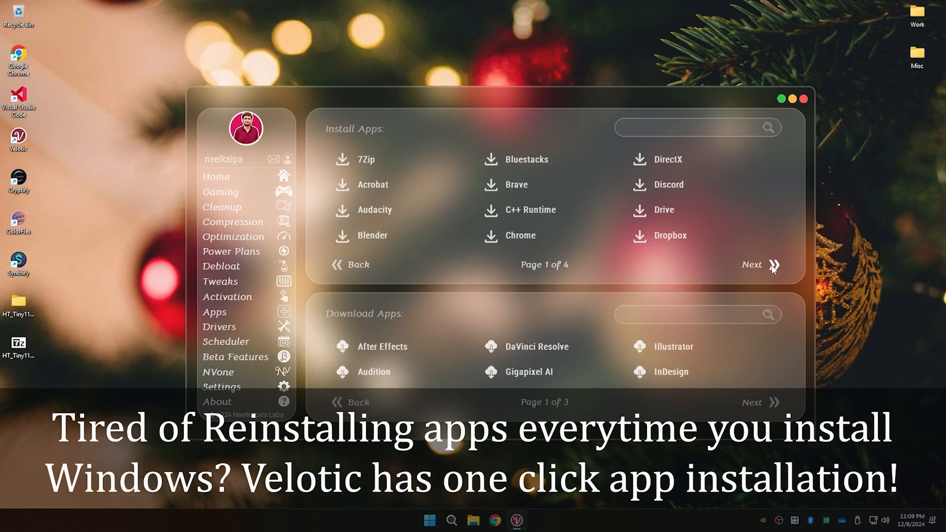
click(775, 264)
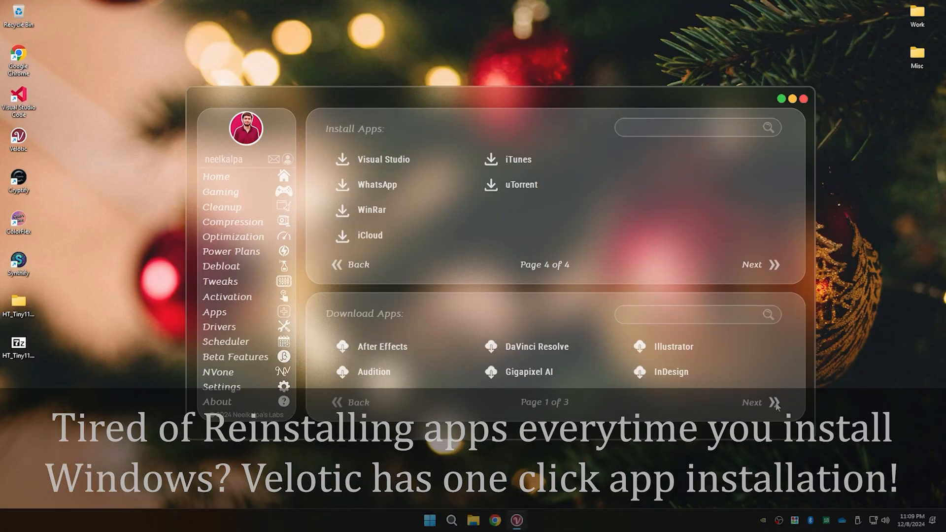
click(756, 403)
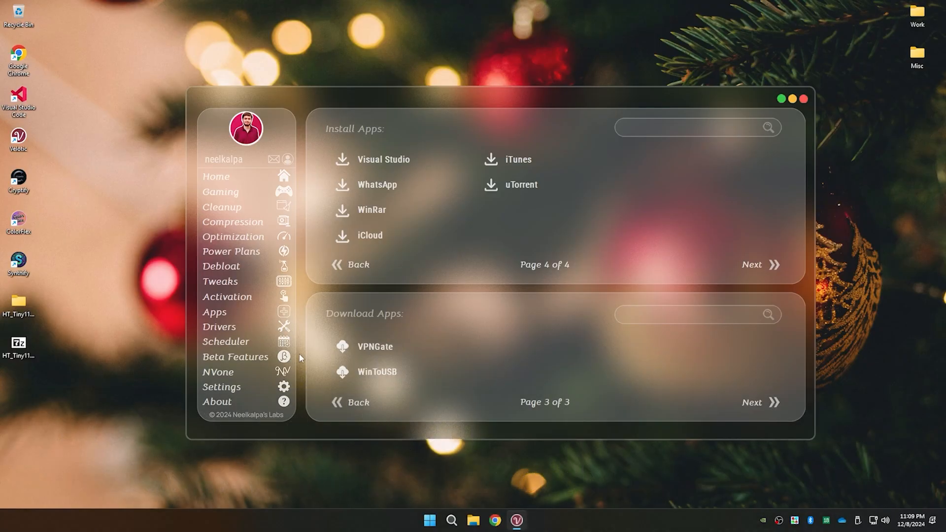